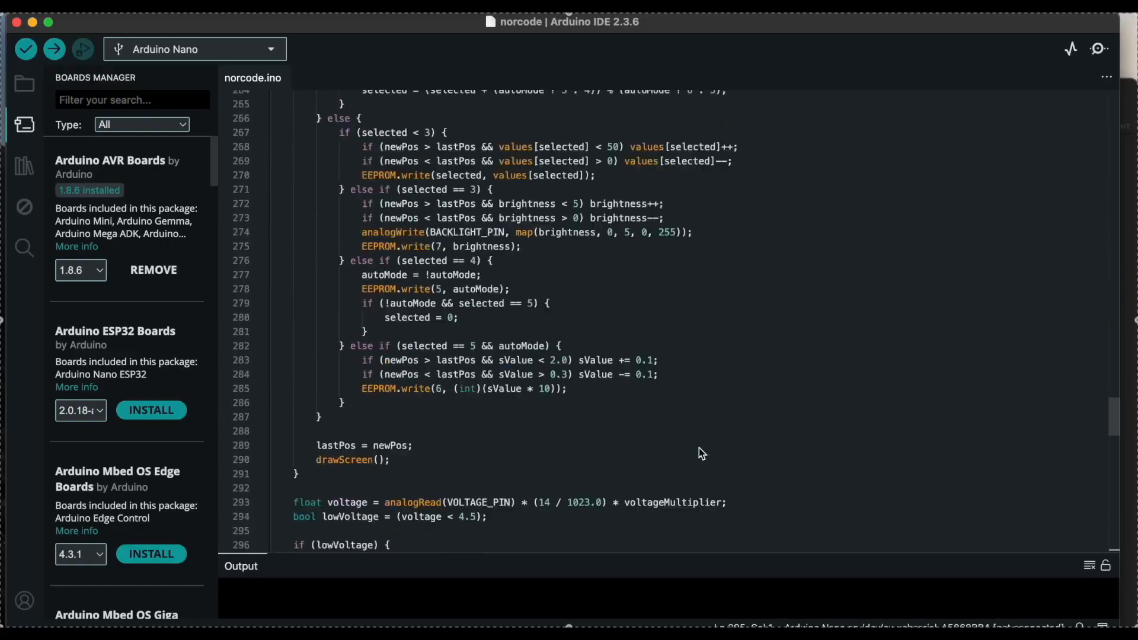
- Upload the board's Gerber zip to the JLCPCB Standard PCB quote form
scroll("down", 3)
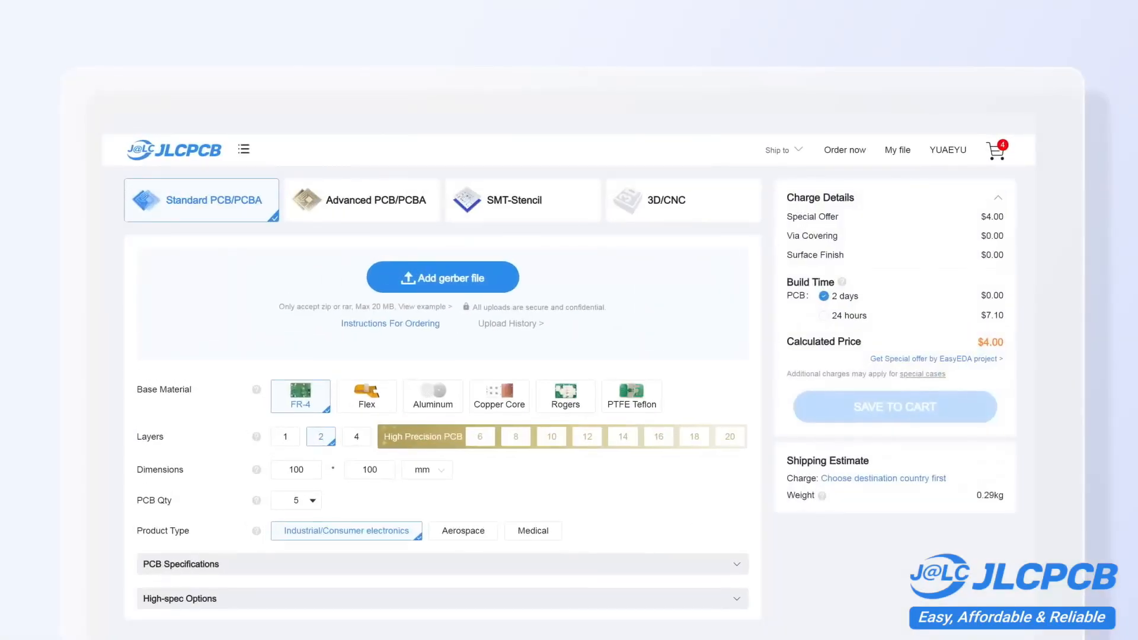
left_click(442, 278)
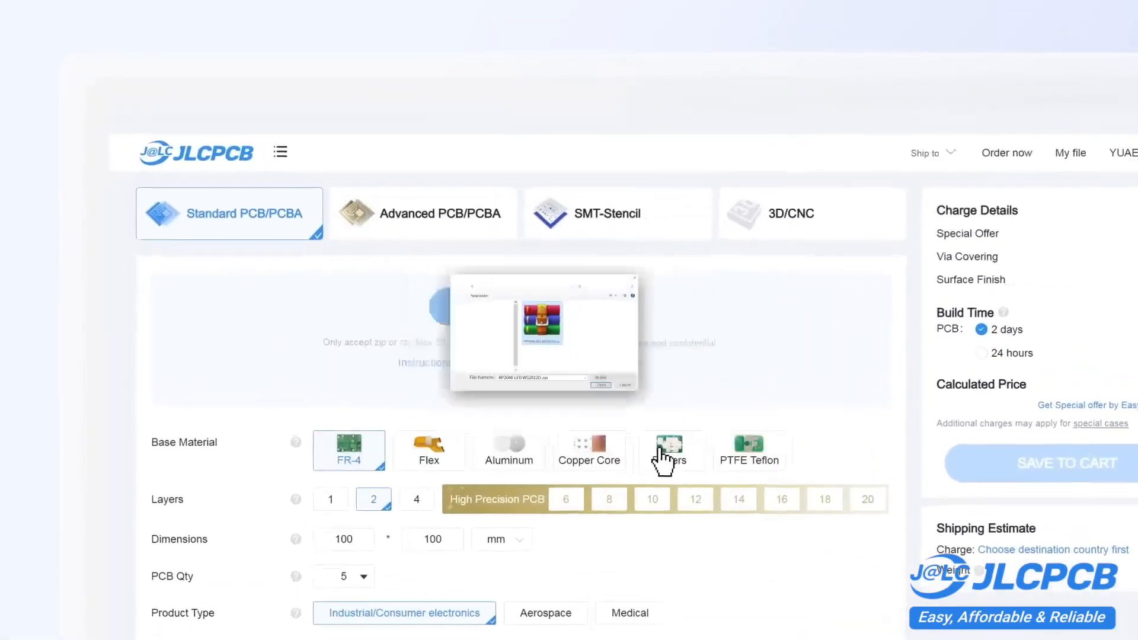
scroll("down", 3)
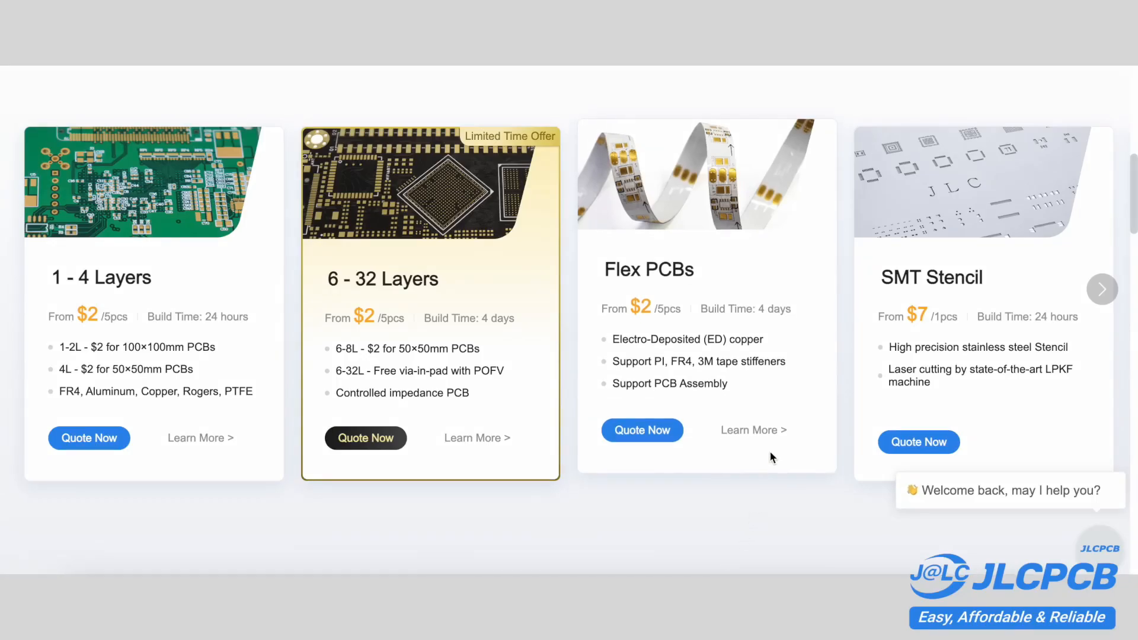
- Open the JLCPCB cart summary showing two items totalling $56.51
left_click(1102, 289)
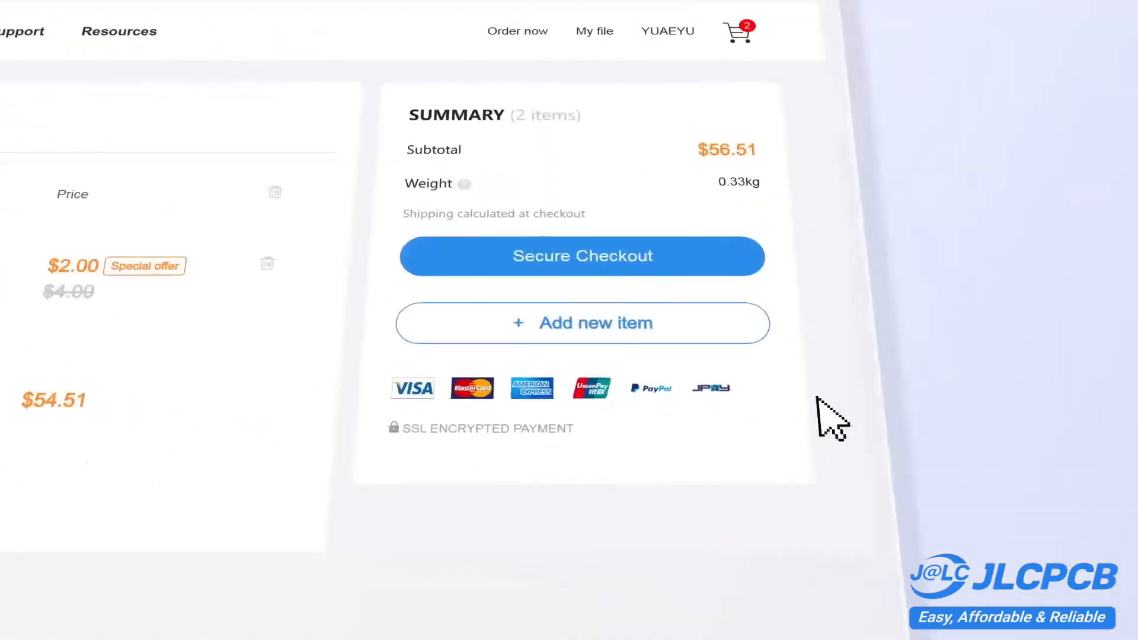
left_click(581, 255)
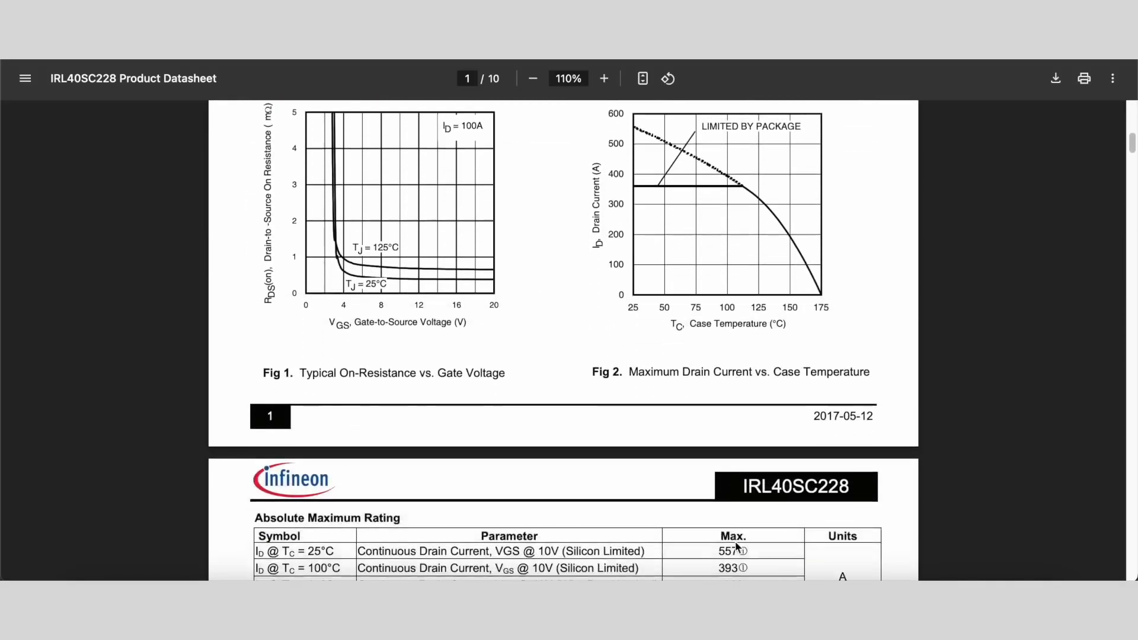
- Highlight the IRL40SC228 continuous drain current rows (557, 393 A) on page 2
scroll("down", 3)
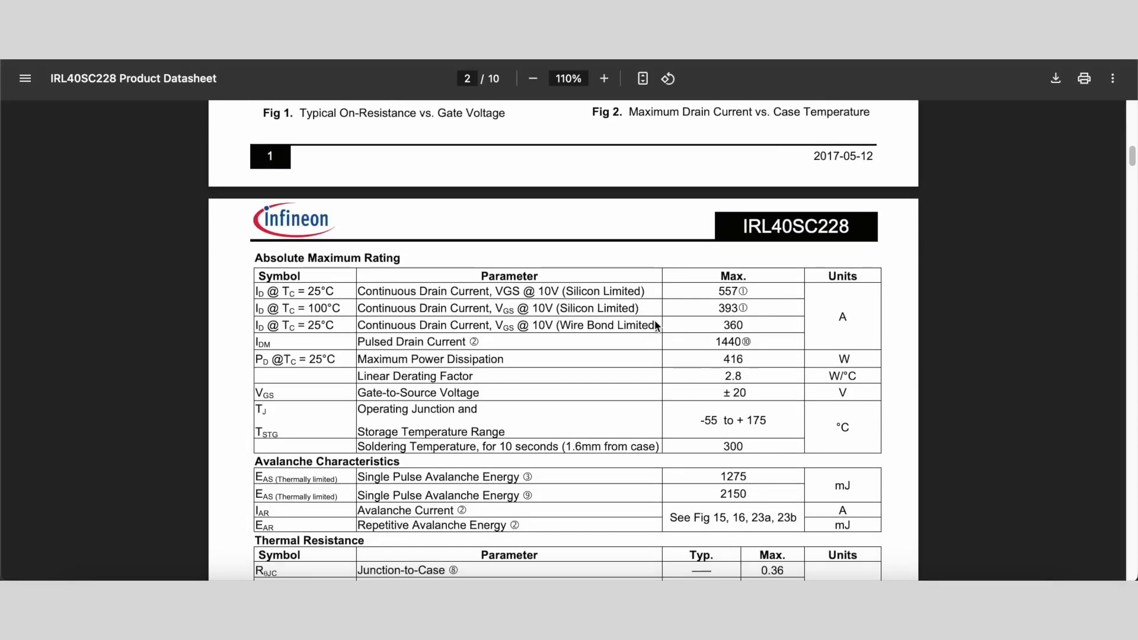
left_click_drag(361, 291, 659, 325)
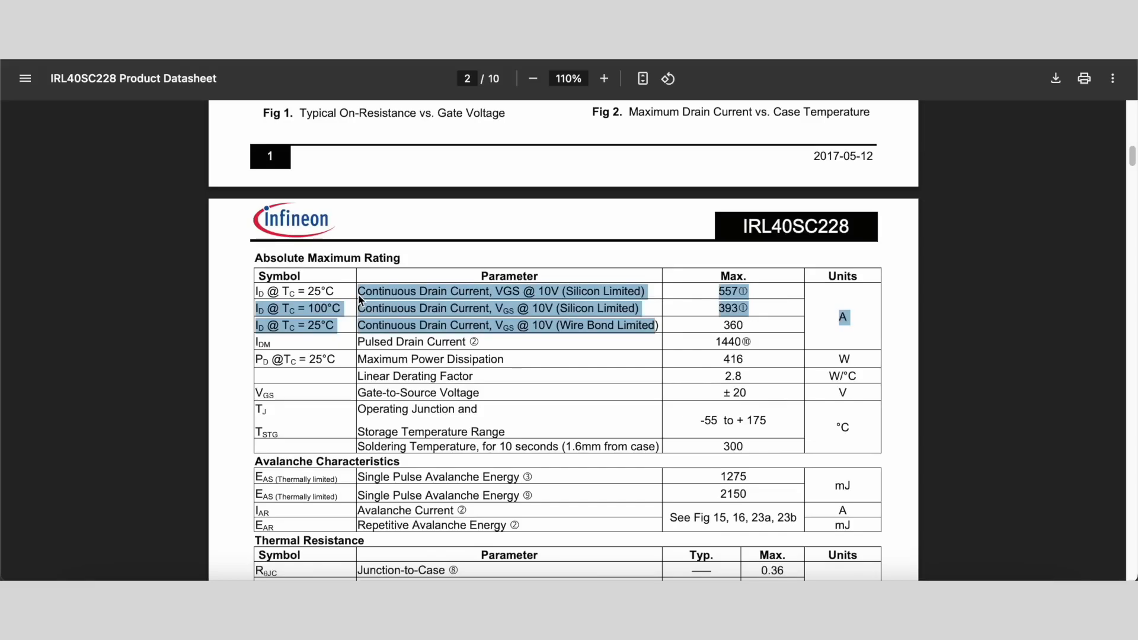
mouse_move(536, 343)
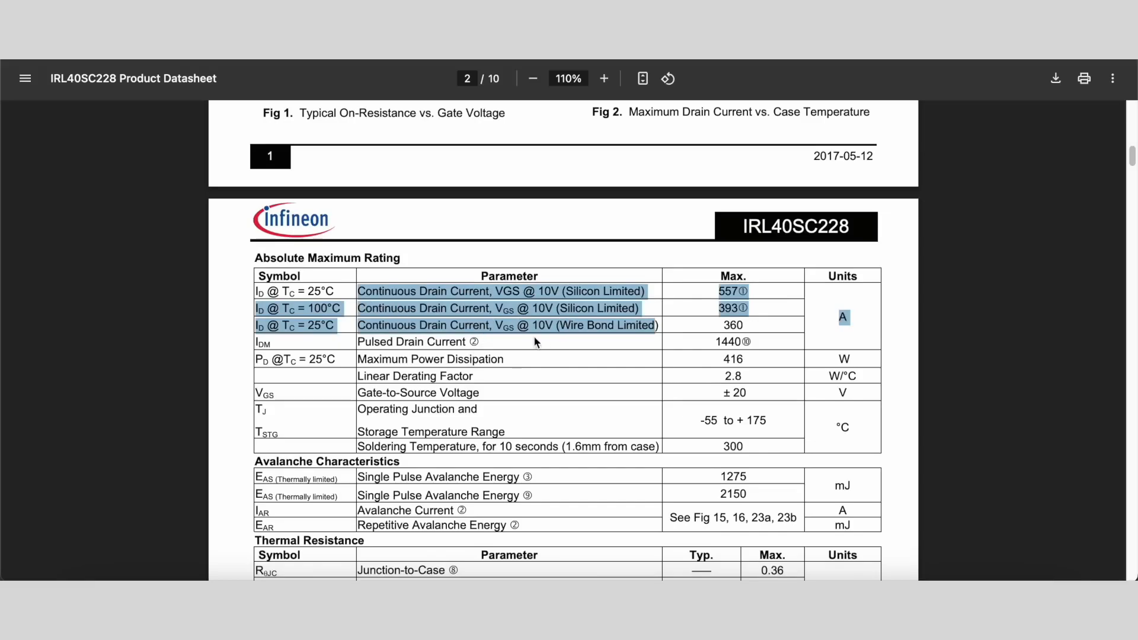